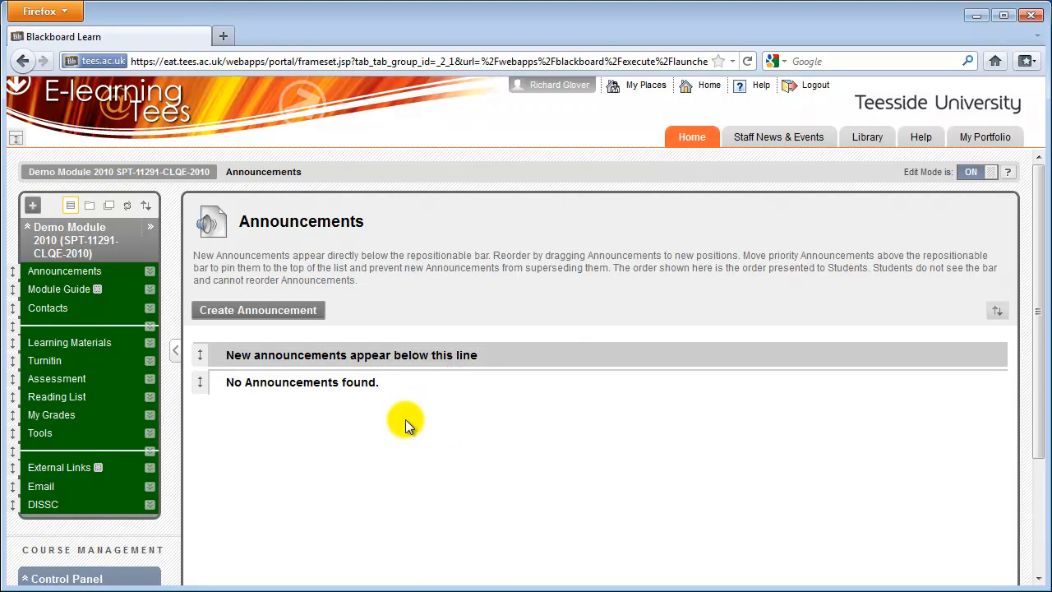
mouse_move(56, 378)
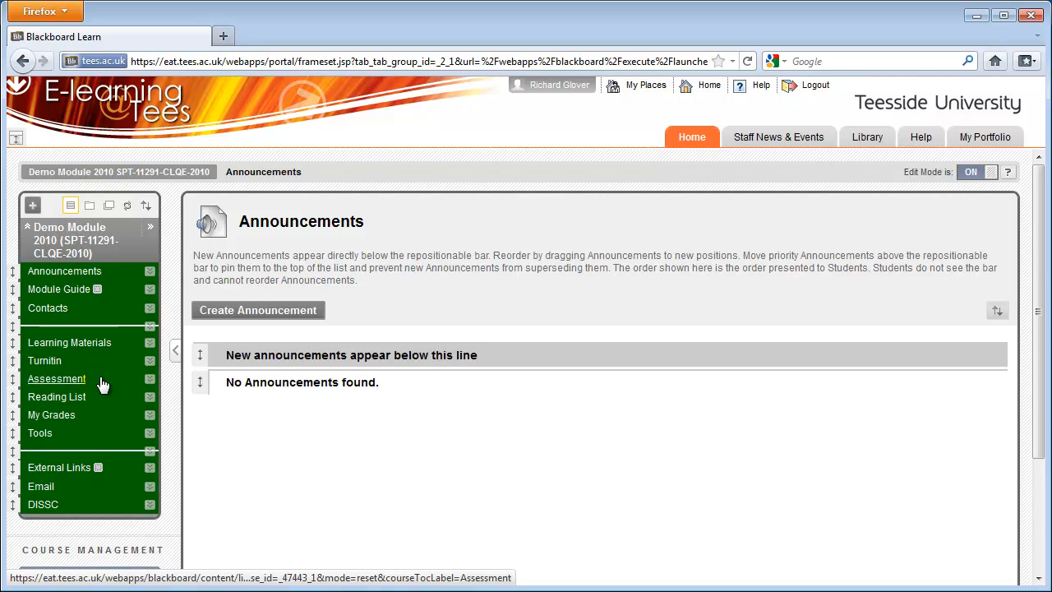
Go to the module's Assessment content area from the course menu
left_click(56, 378)
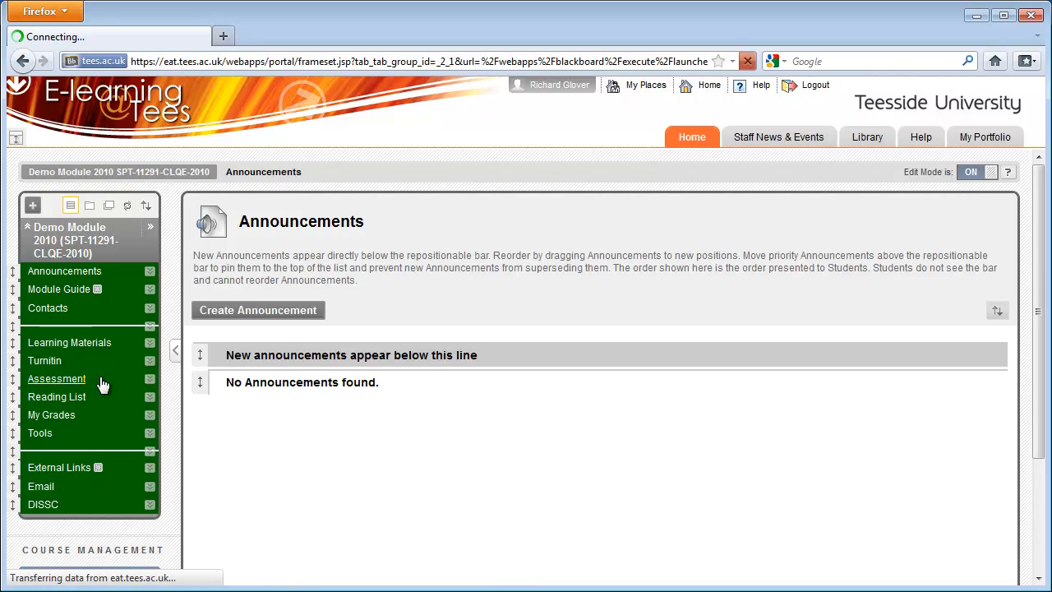
Show the Create Assessment list of assessment types in the Assessment area
left_click(56, 378)
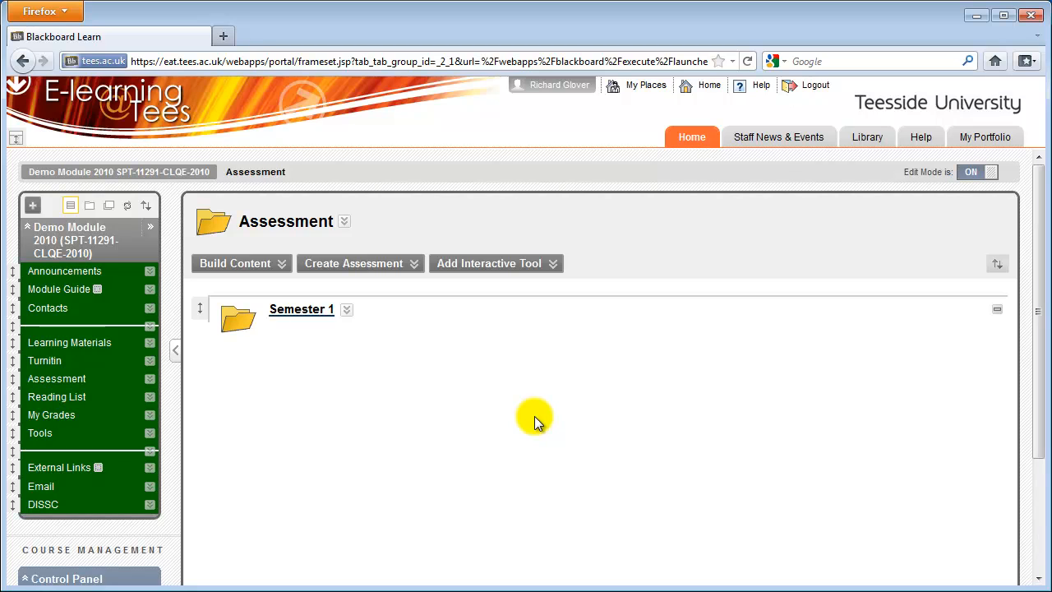
mouse_move(434, 335)
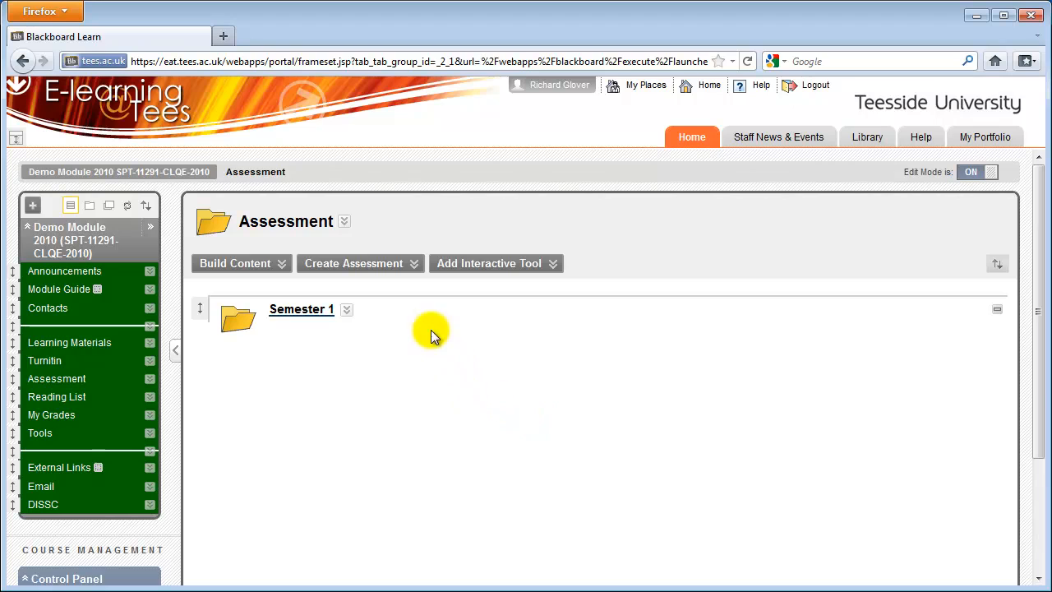
left_click(360, 263)
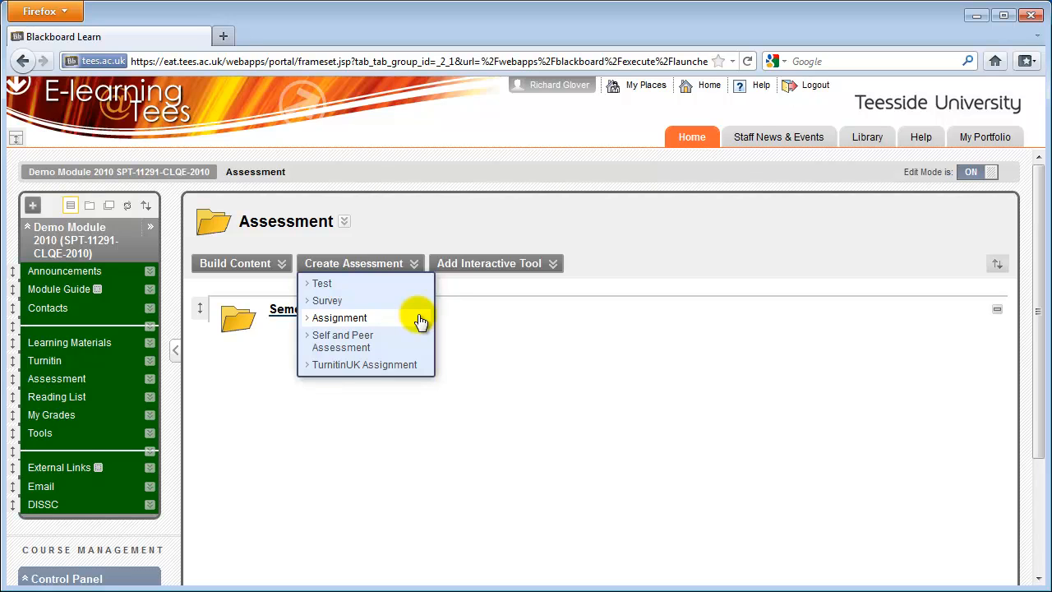
Create a new Assignment named 'Essay 3' and move down to its Assignment Files section
left_click(339, 319)
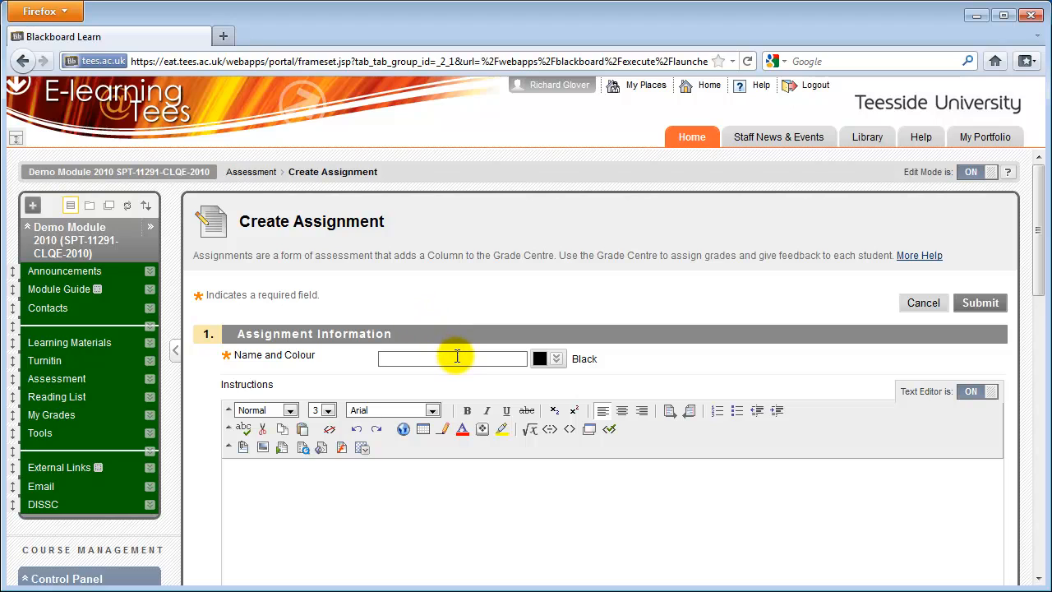
type("Essay 3")
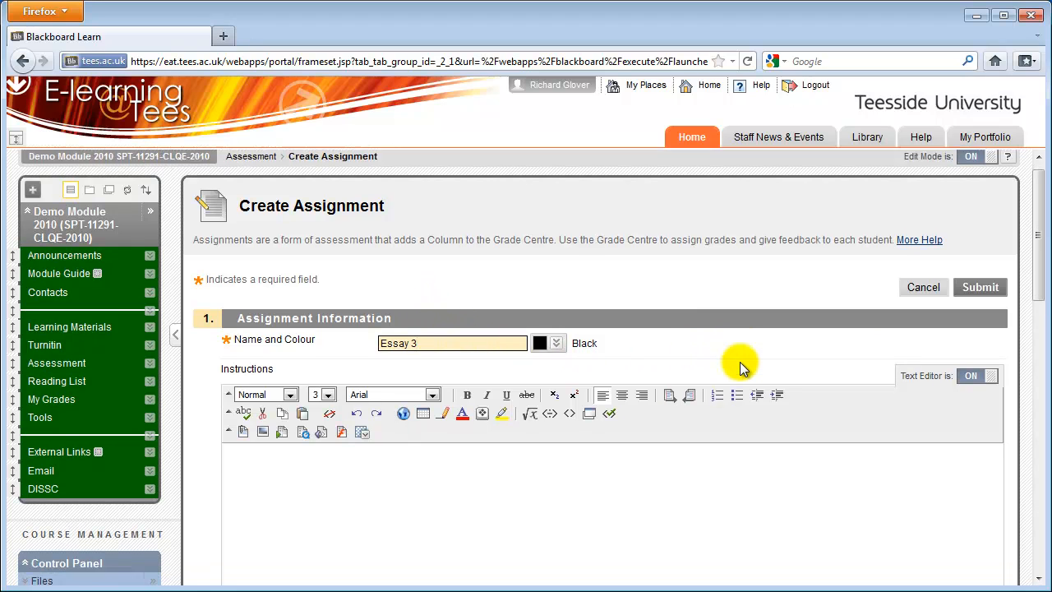
scroll("down", 3)
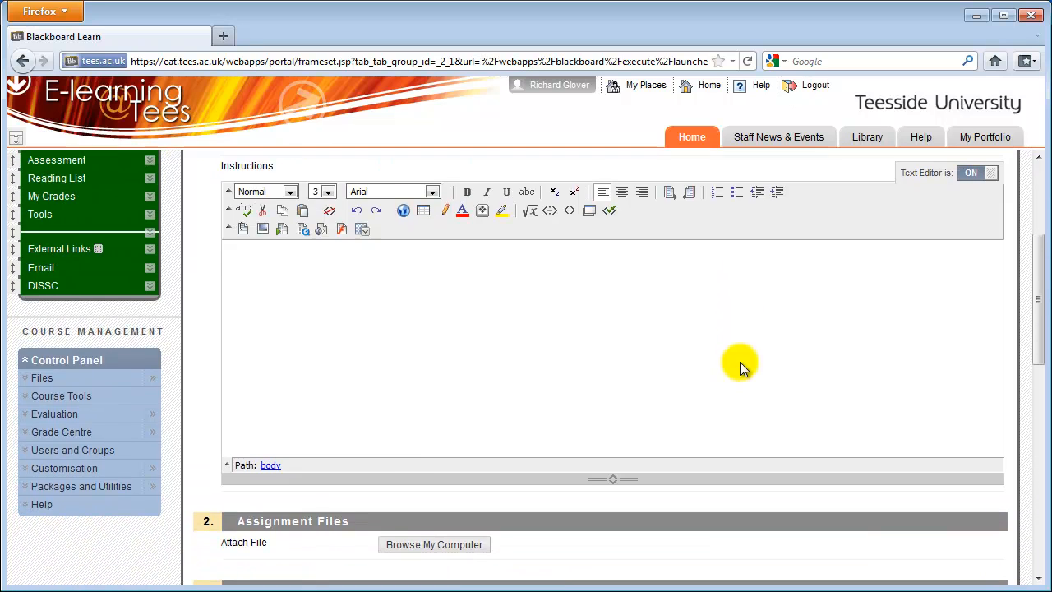
scroll("down", 3)
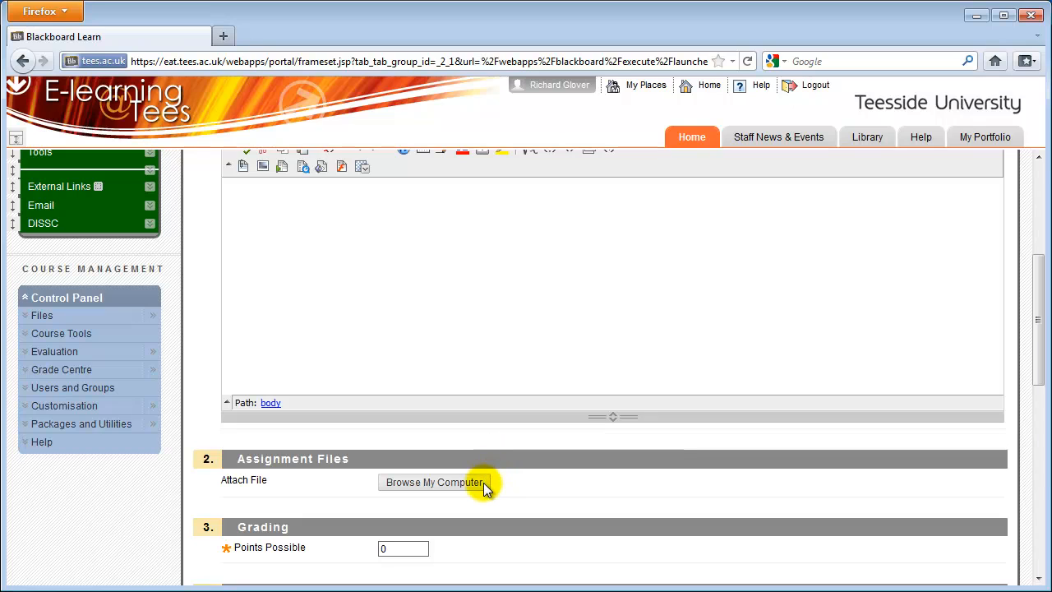
Attach Supporting.docx from the Desktop to the Essay 3 assignment
left_click(434, 482)
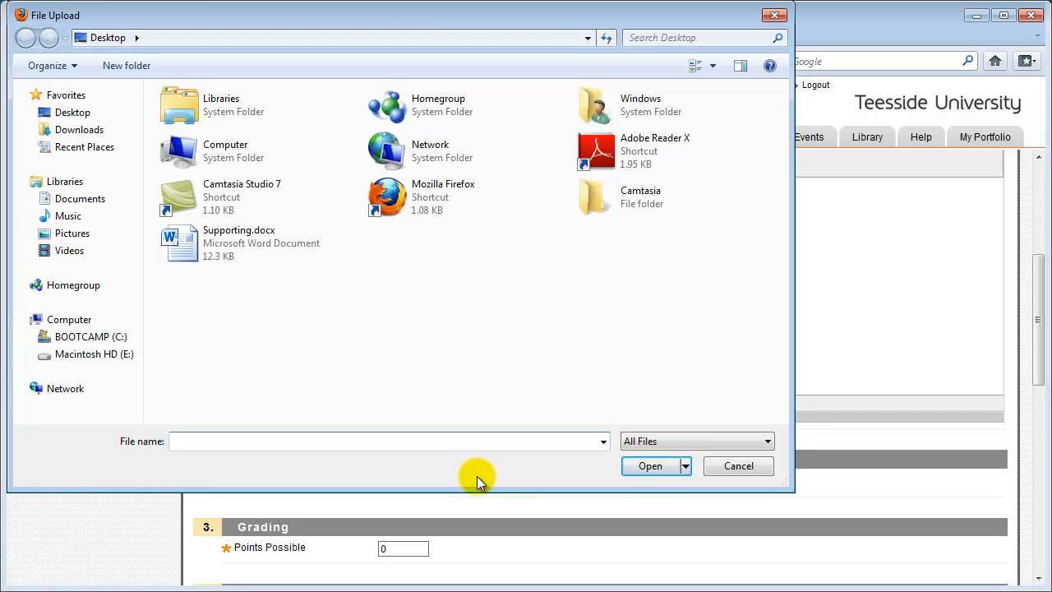
mouse_move(452, 461)
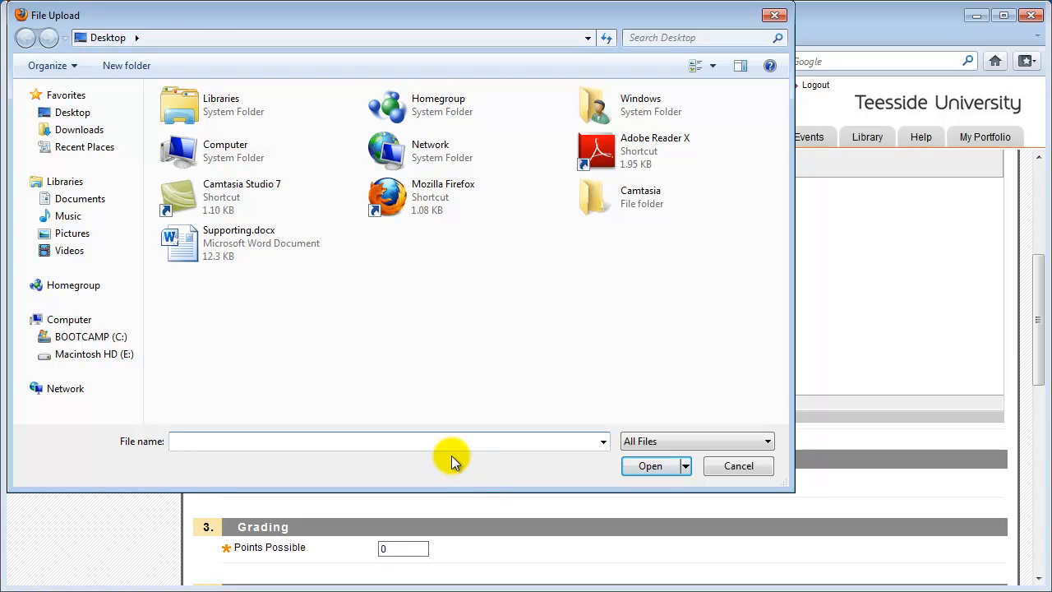
left_click(239, 243)
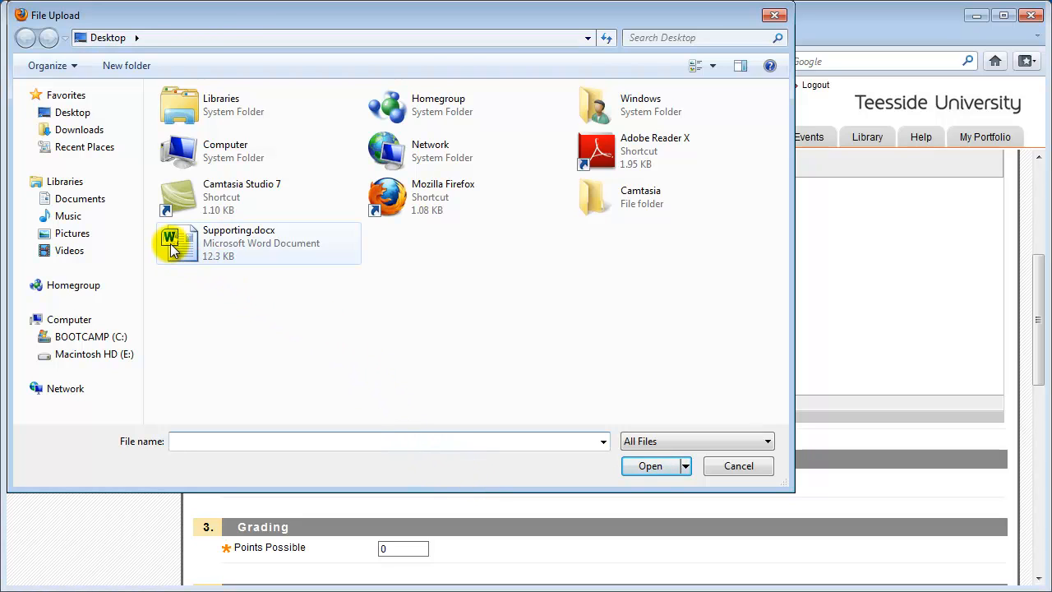
left_click(652, 467)
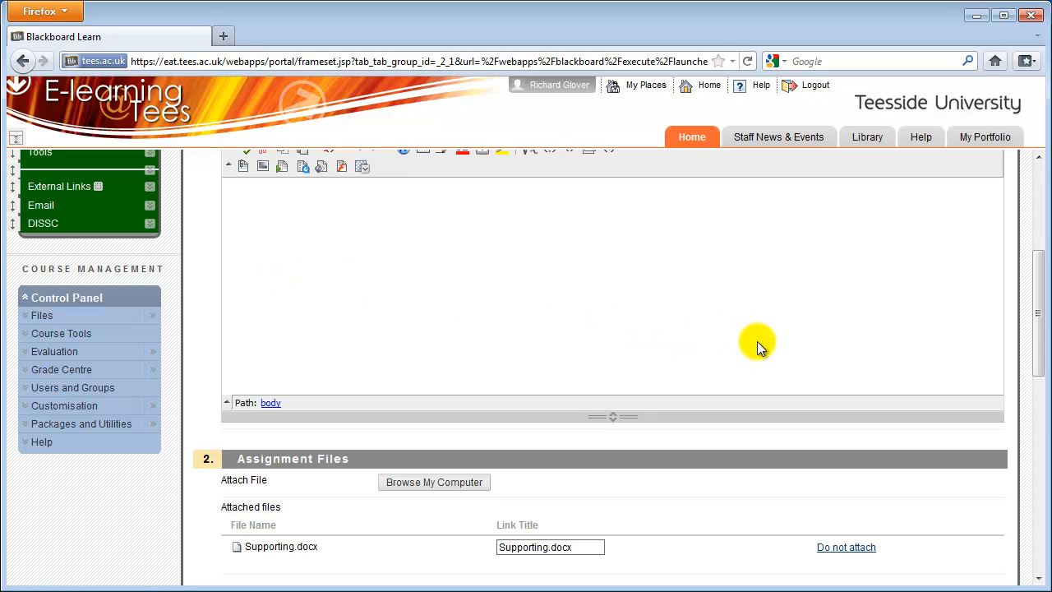
scroll("down", 3)
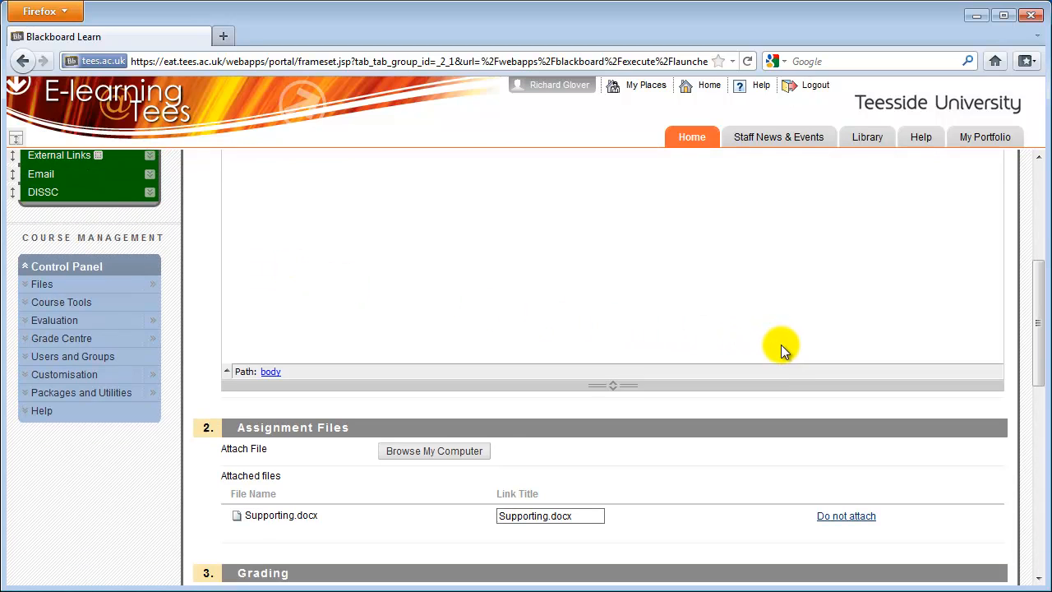
Set Points Possible to 100 in the Grading section
scroll("down", 3)
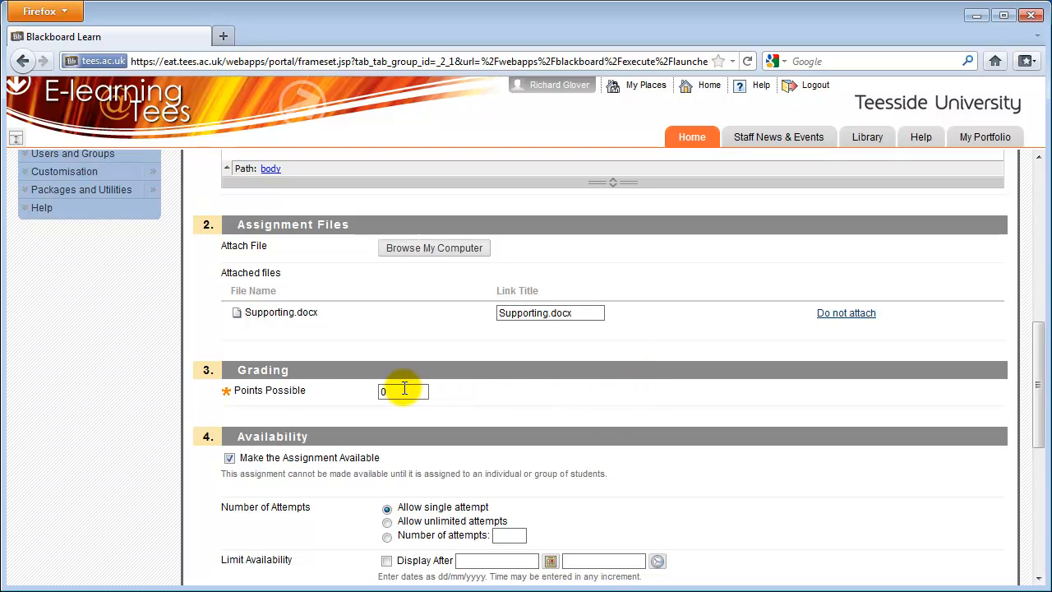
type("1")
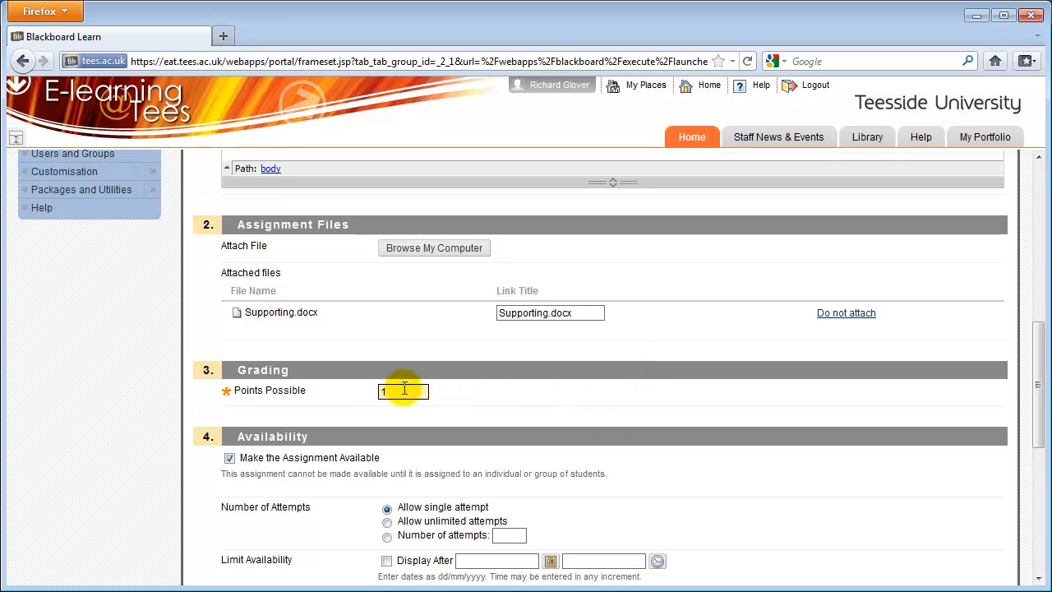
type("100")
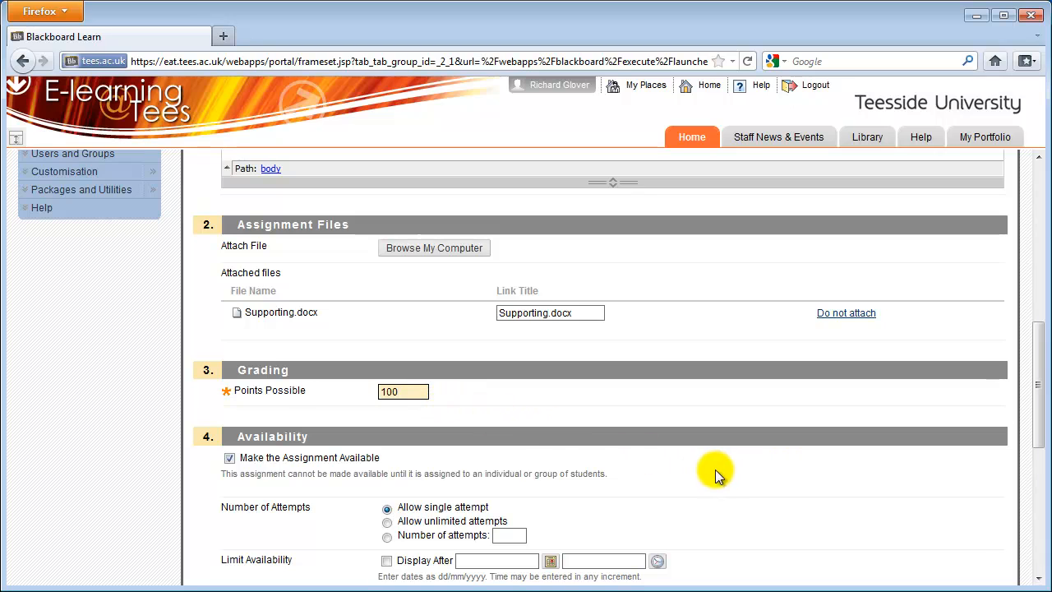
mouse_move(760, 480)
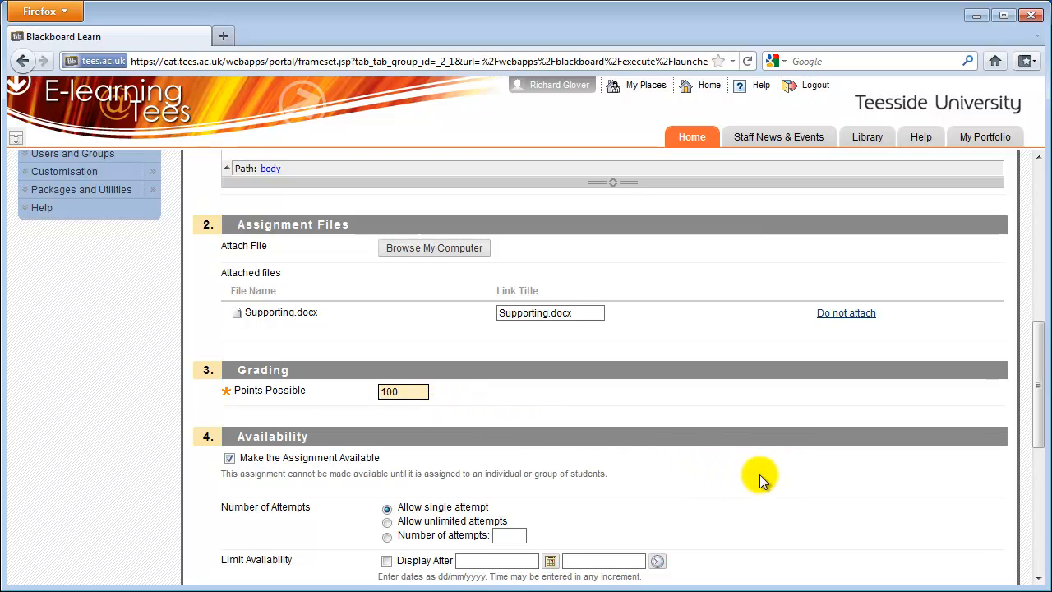
Make the assignment available and limit it to 2 attempts per student
scroll("down", 3)
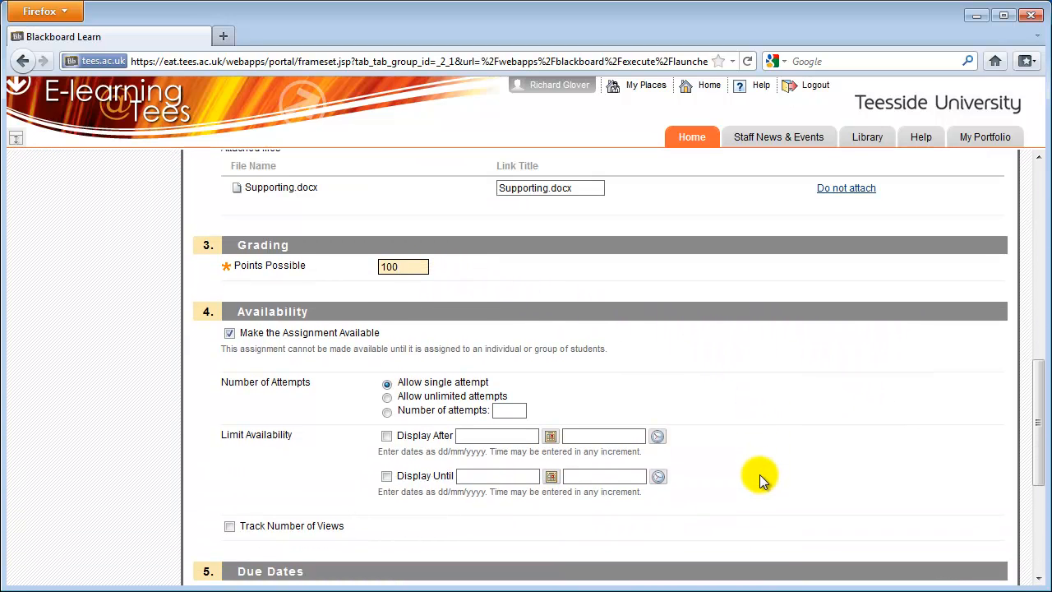
left_click(403, 266)
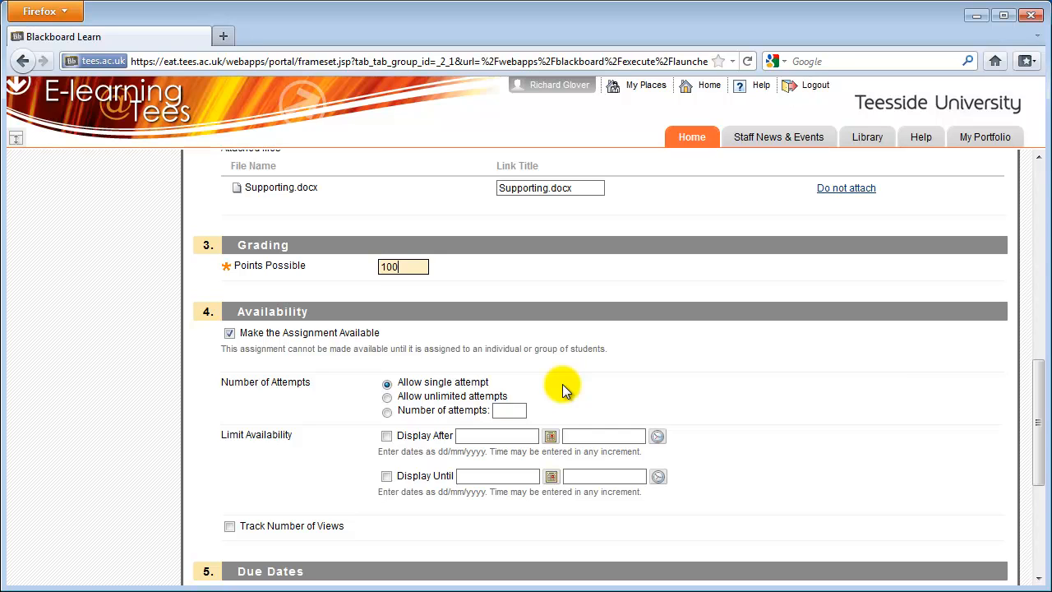
left_click(388, 396)
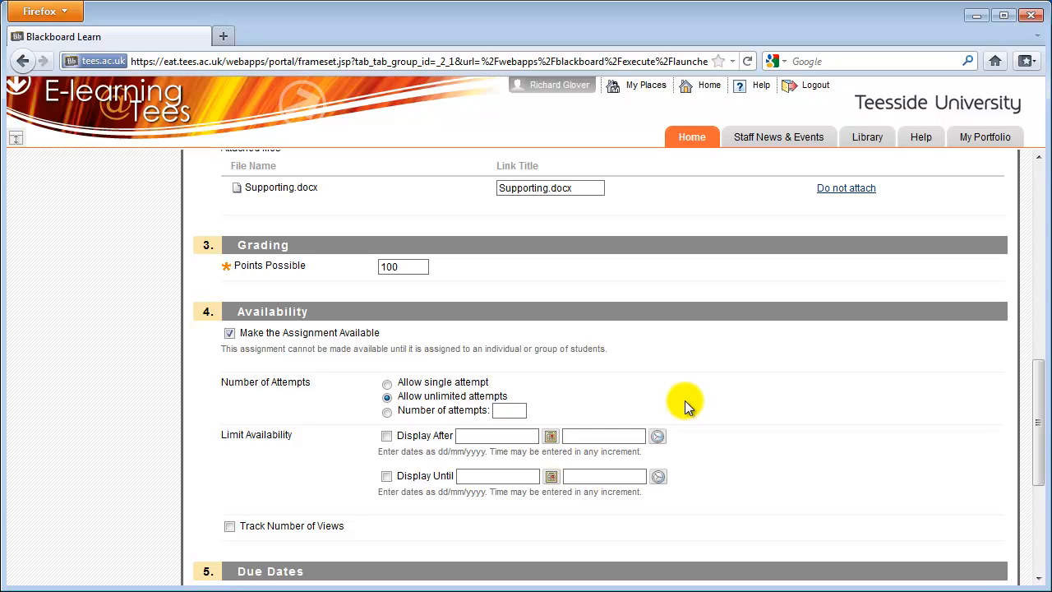
left_click(388, 411)
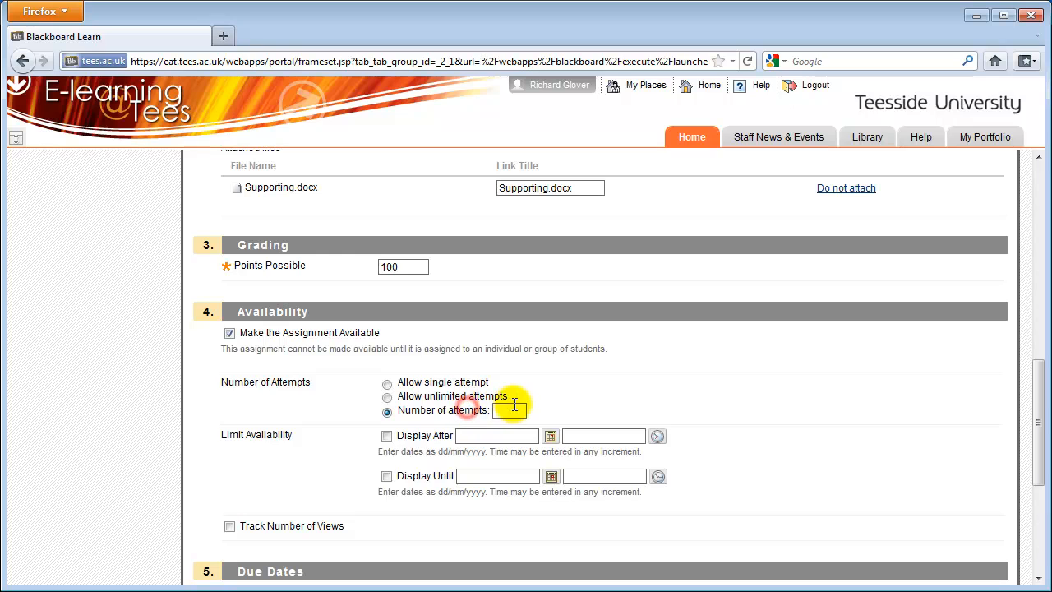
type("2")
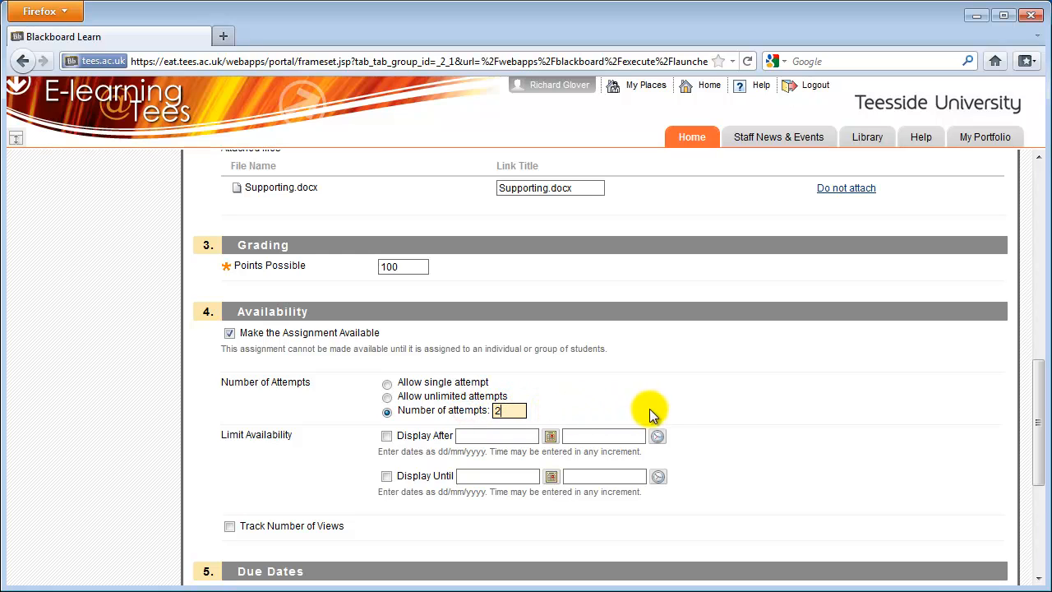
mouse_move(674, 411)
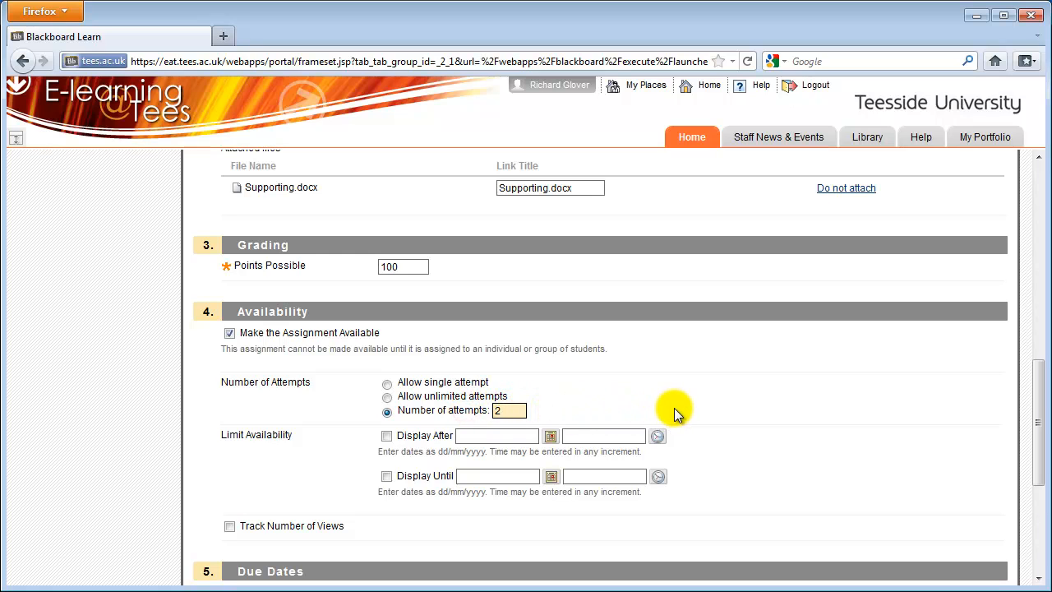
mouse_move(740, 408)
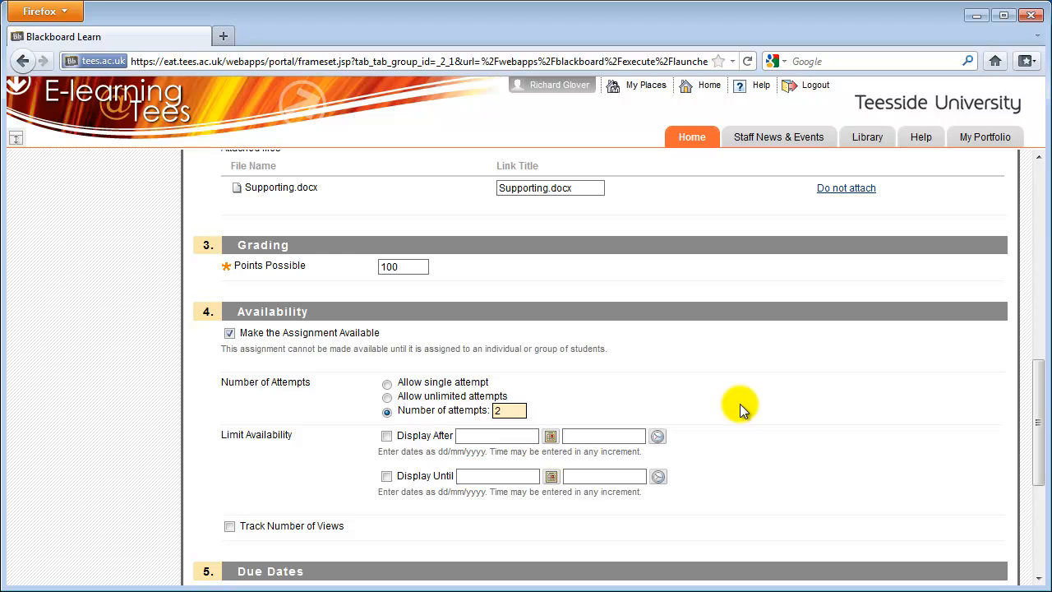
left_click(510, 411)
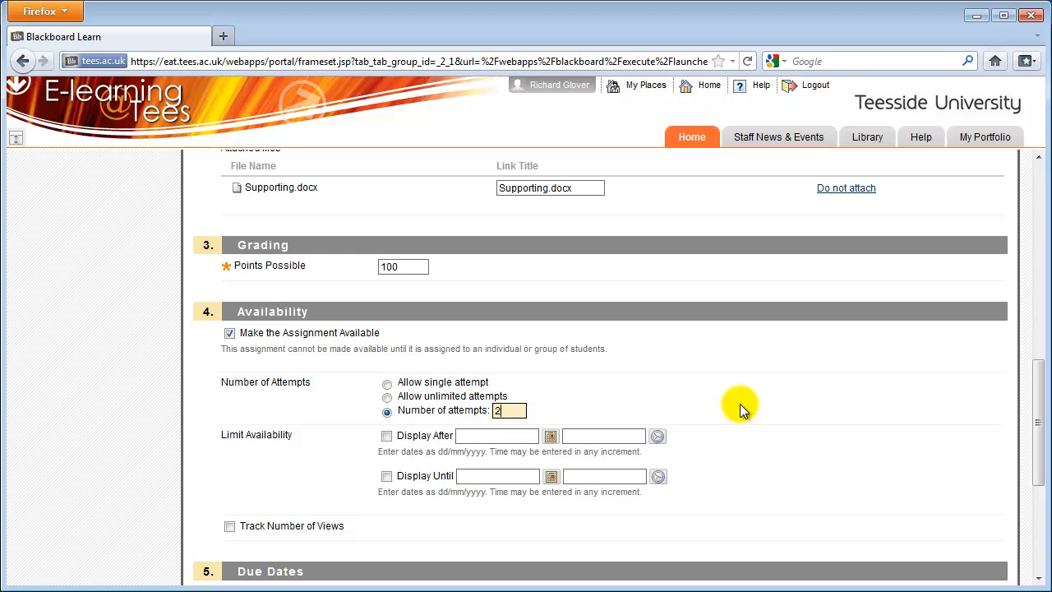
scroll("down", 3)
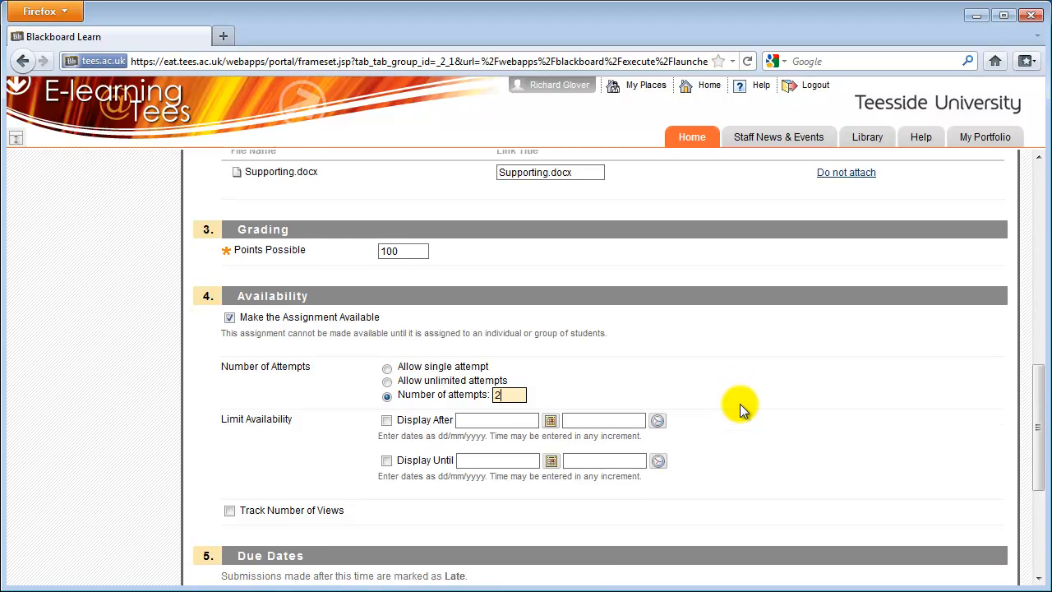
Enable a due date of 29/06/2011 at 12:00 for Essay 3
scroll("down", 3)
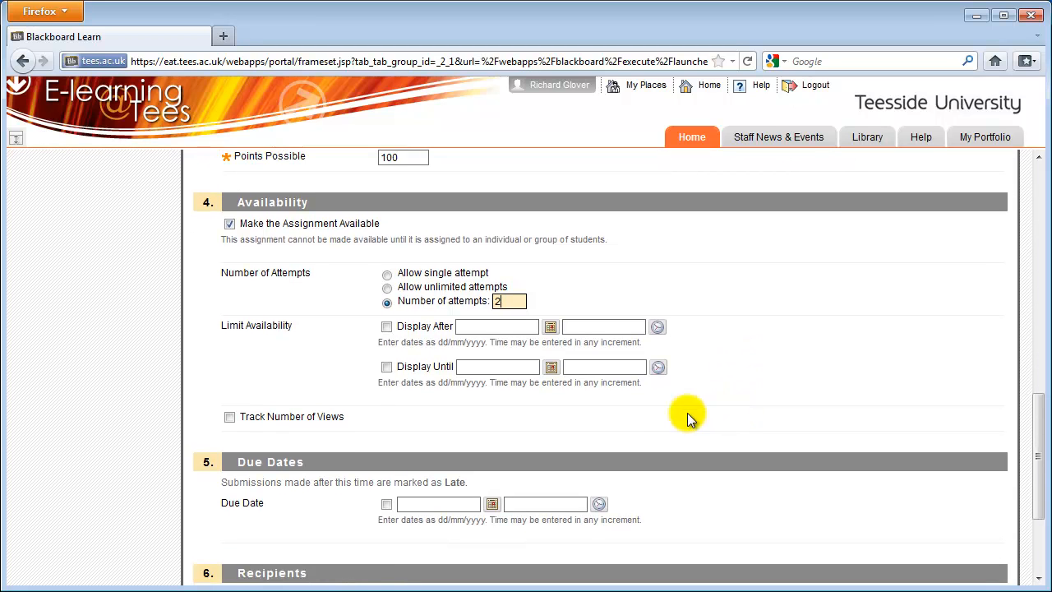
left_click(387, 503)
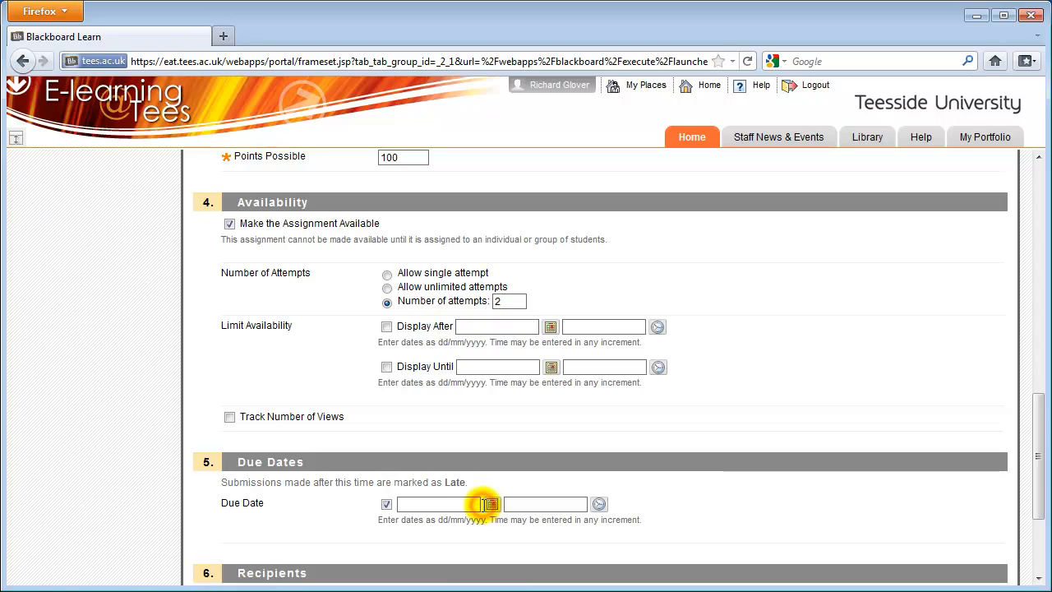
left_click(490, 503)
type("29/06/2011")
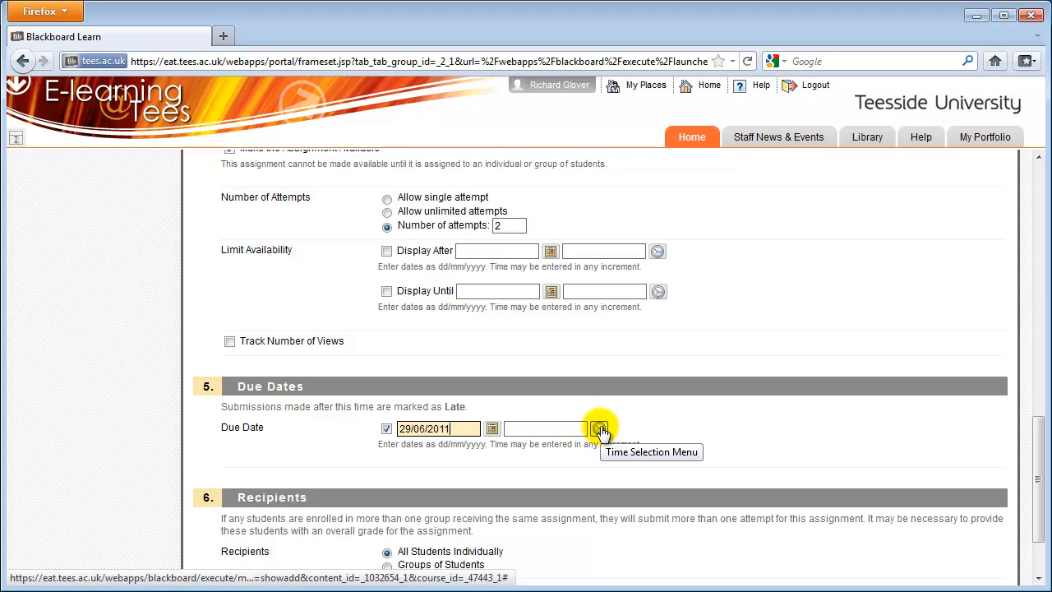
left_click(598, 428)
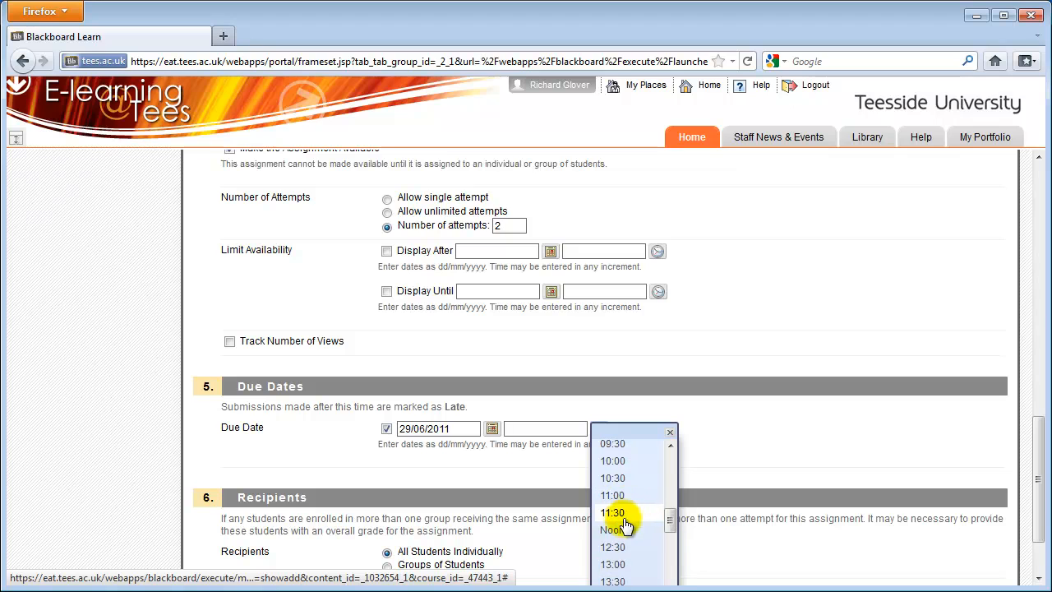
left_click(611, 530)
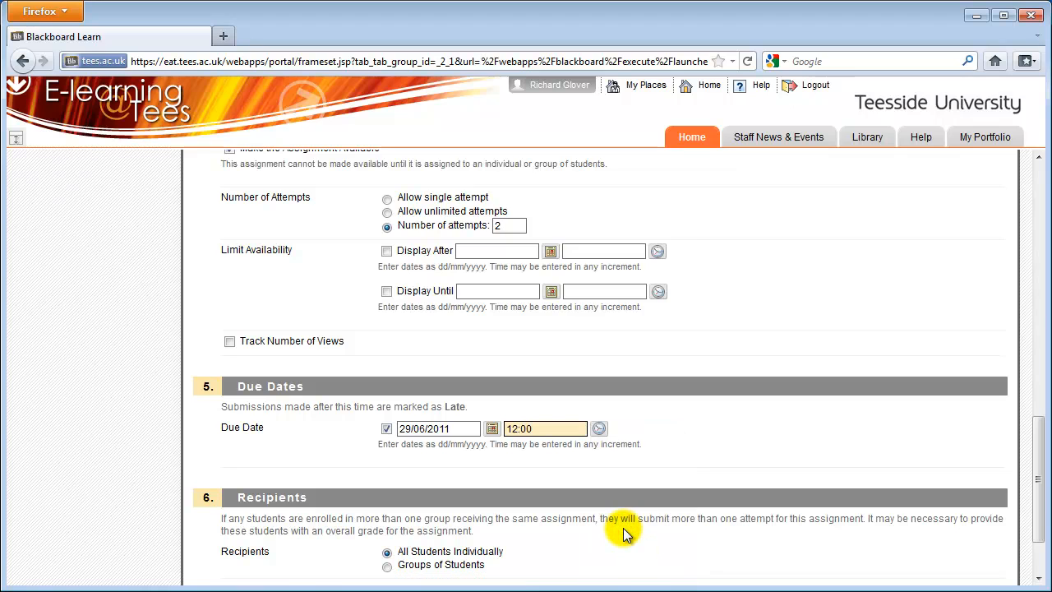
mouse_move(664, 523)
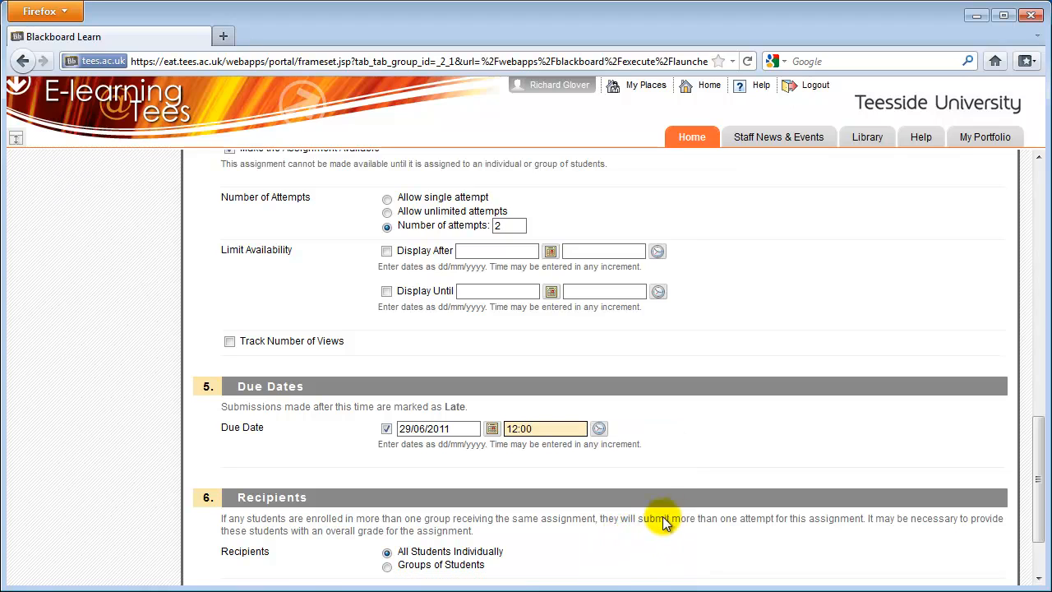
mouse_move(802, 434)
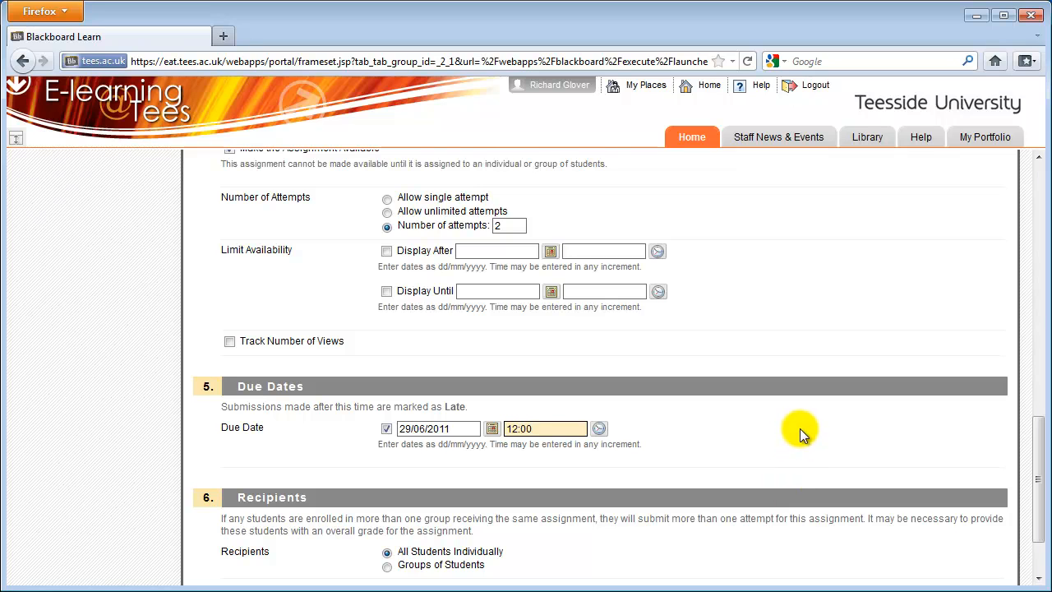
Submit the form so Essay 3 is created in the Assessment area
scroll("down", 3)
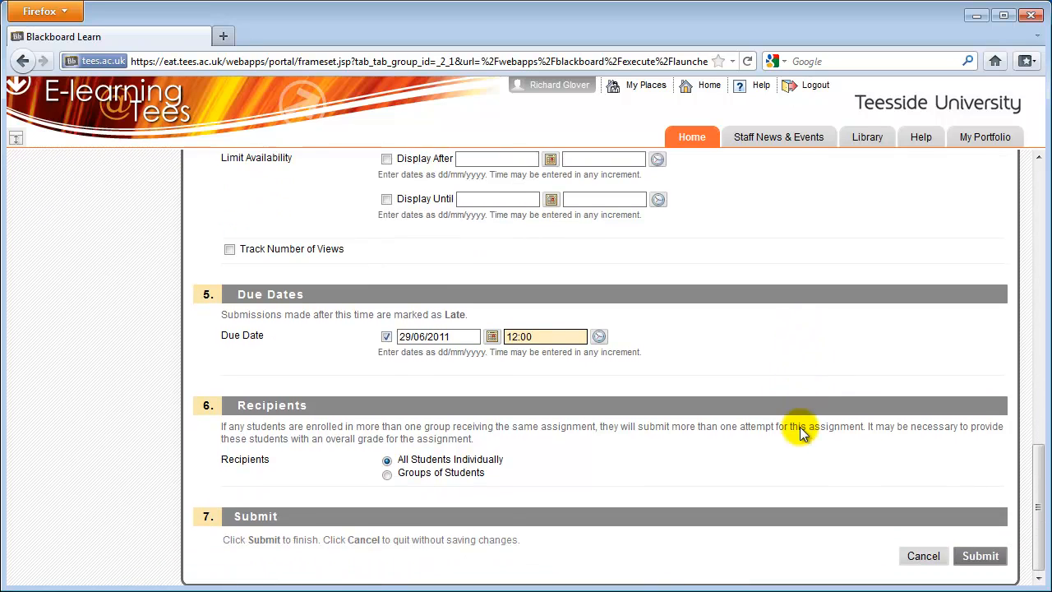
left_click(546, 335)
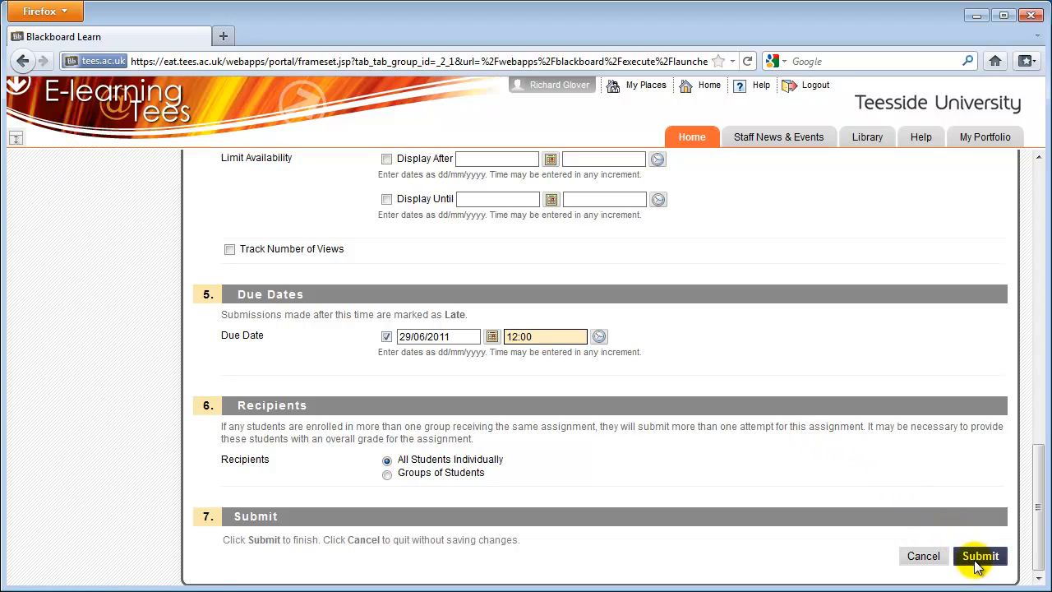
left_click(980, 556)
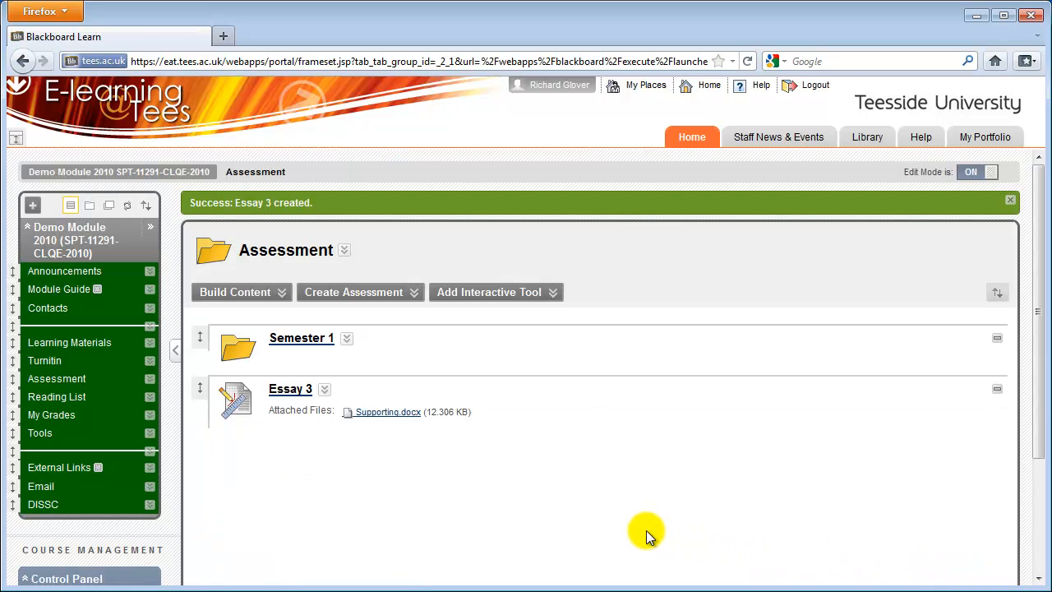
mouse_move(333, 436)
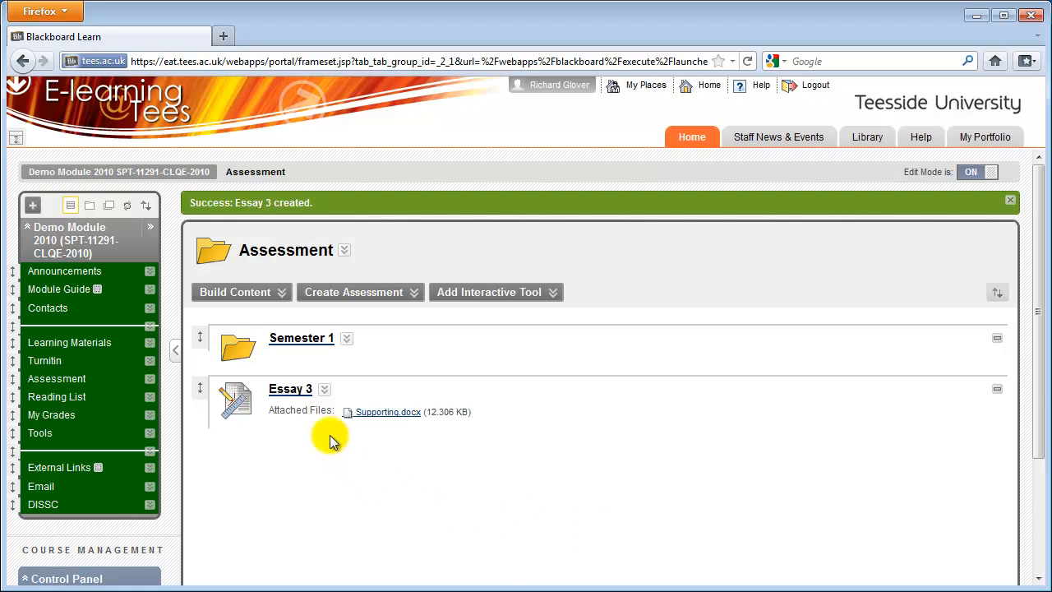
mouse_move(290, 388)
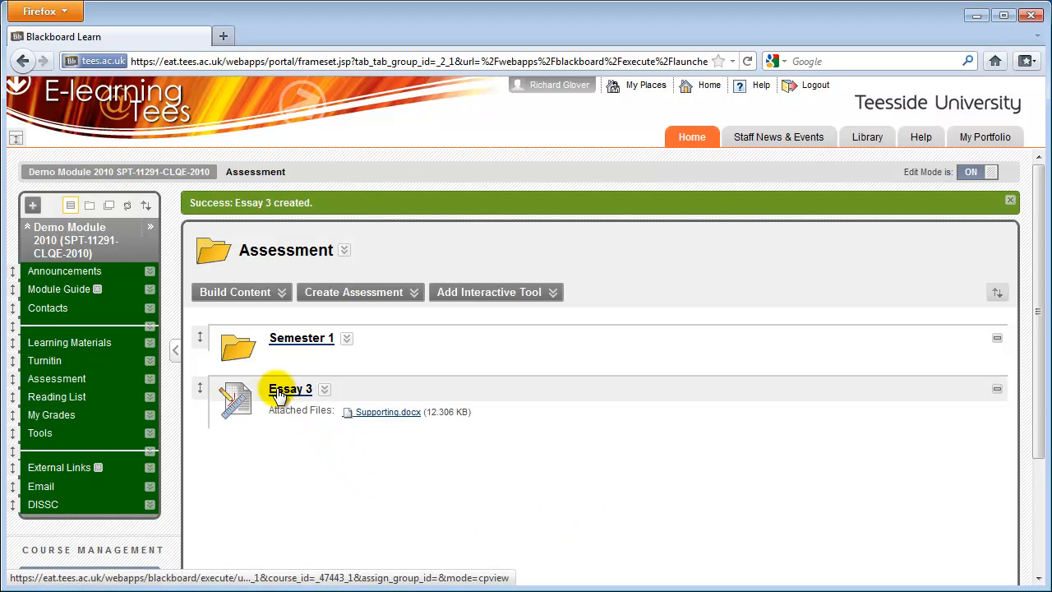